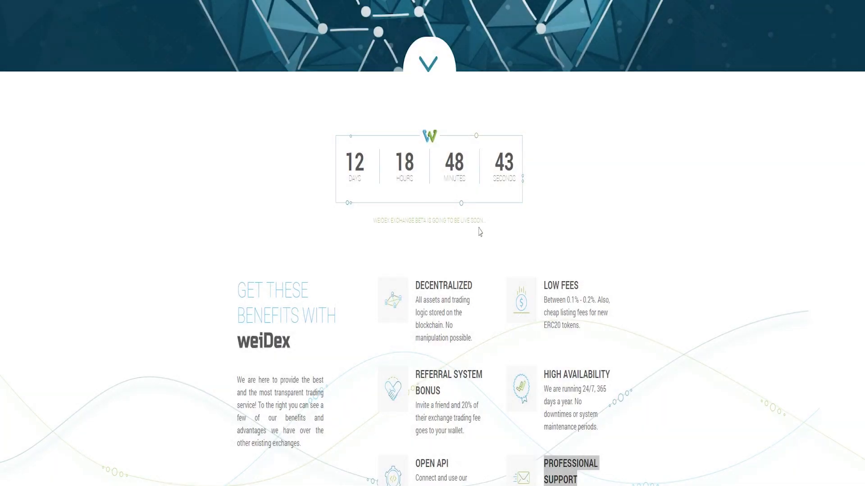
- Scroll the landing page past the launch countdown to the Benefits and Innovation sections
scroll("down", 3)
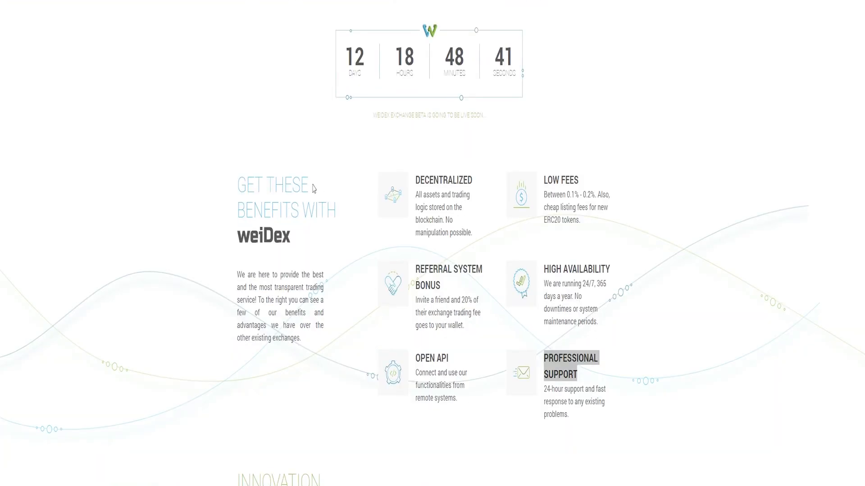
scroll("down", 3)
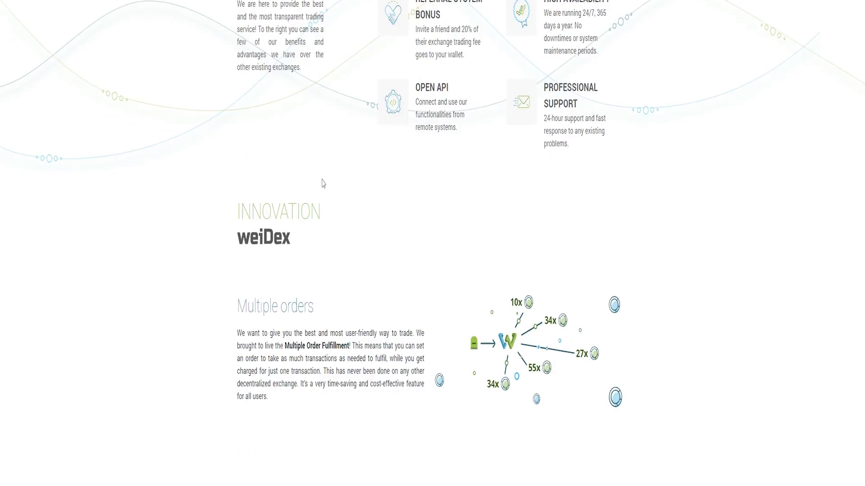
scroll("down", 3)
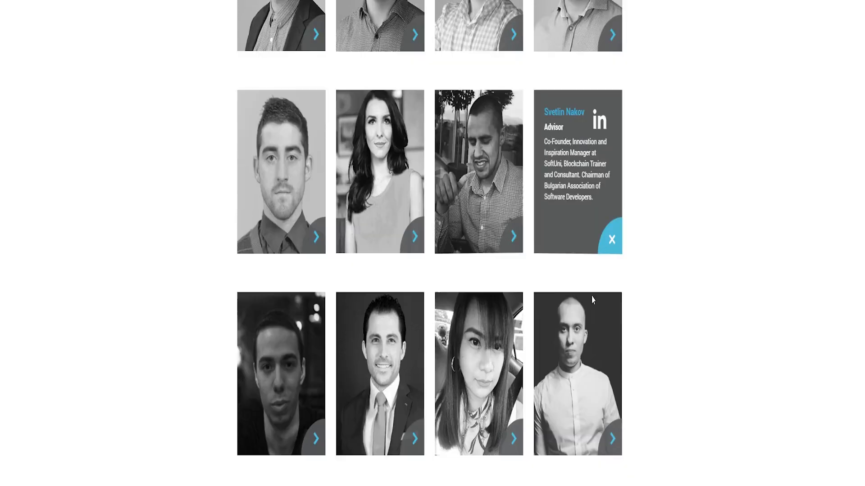
- Scroll through the Team member bio cards down to the Subscribe and Telegram Group footer
scroll("down", 3)
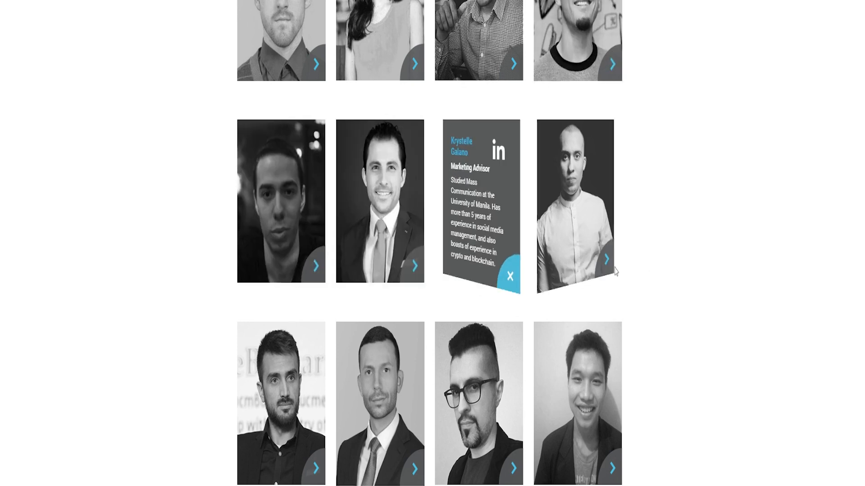
scroll("down", 3)
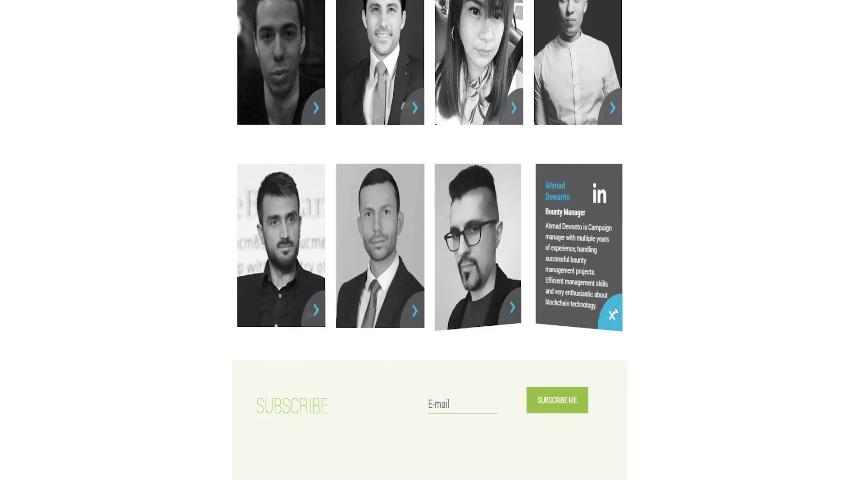
scroll("down", 3)
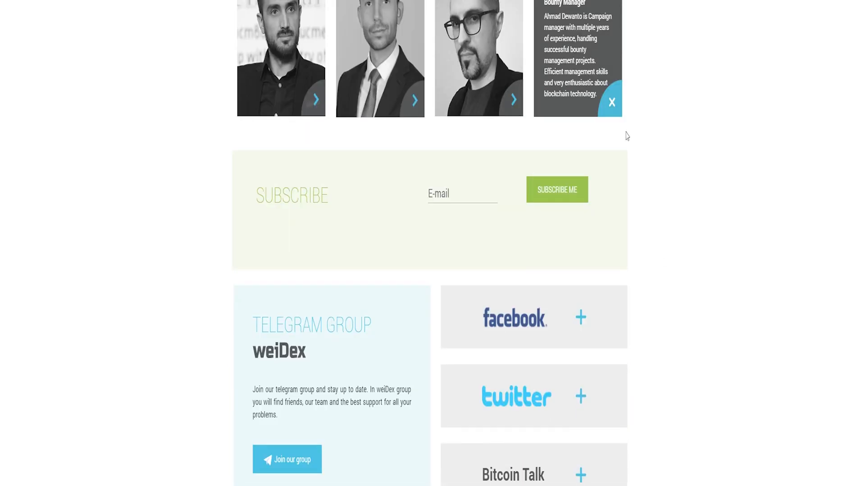
scroll("down", 3)
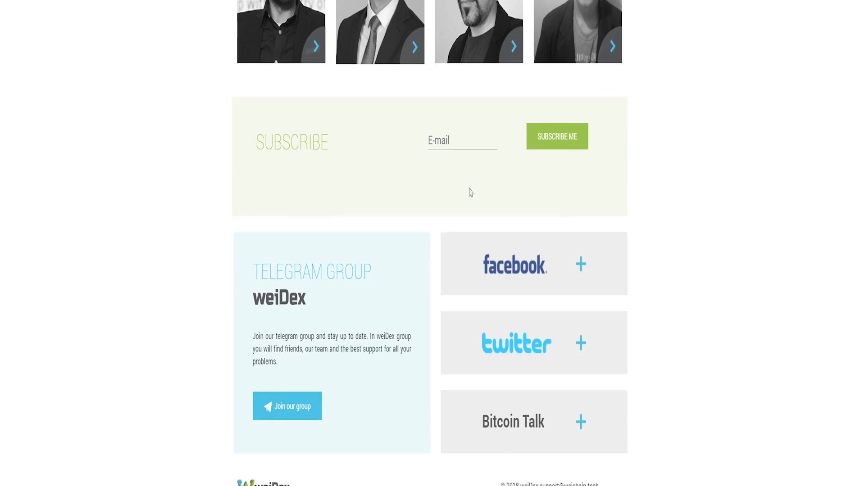
scroll("down", 3)
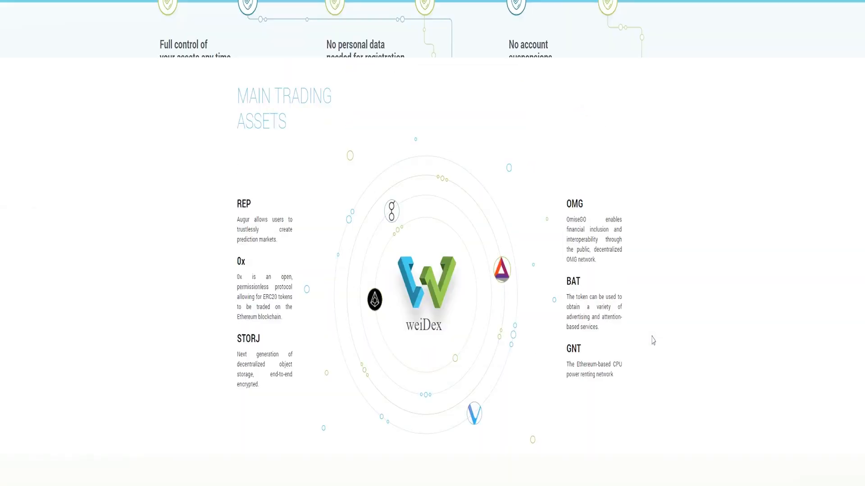
- Scroll from Main Trading Assets back up to the hero banner at the page top
scroll("up", 3)
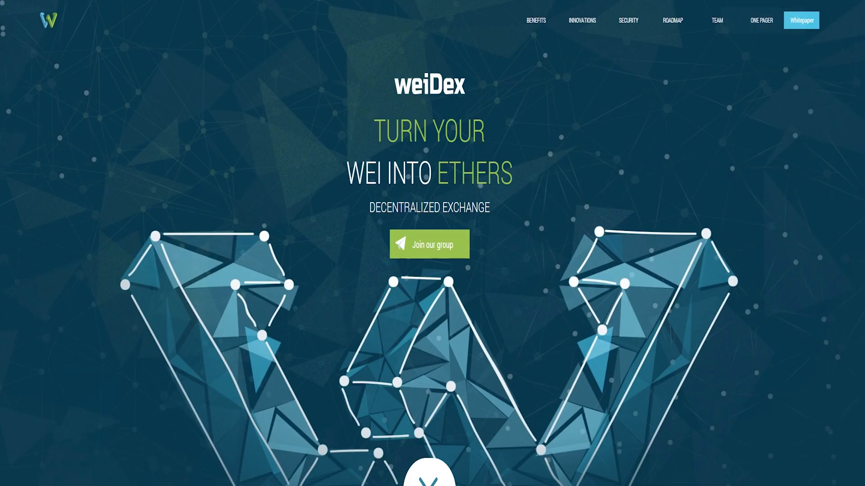
scroll("down", 3)
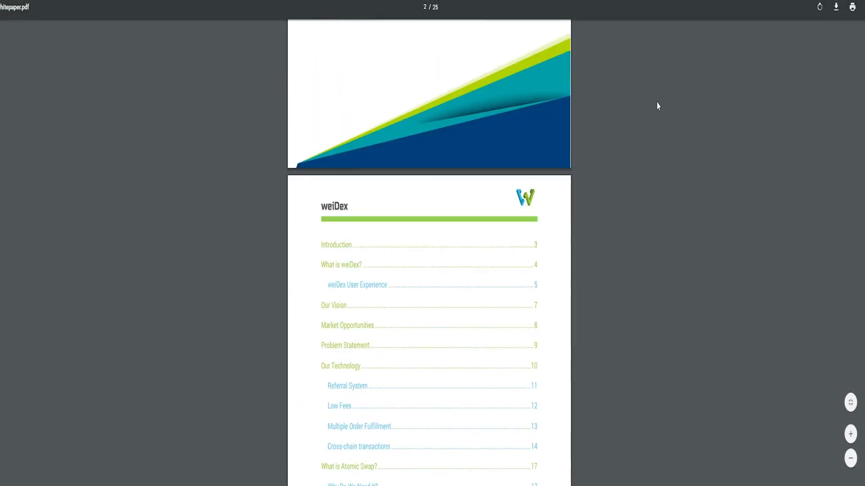
- Scroll the whitepaper PDF from its table of contents through Vision to Market Opportunities
scroll("down", 3)
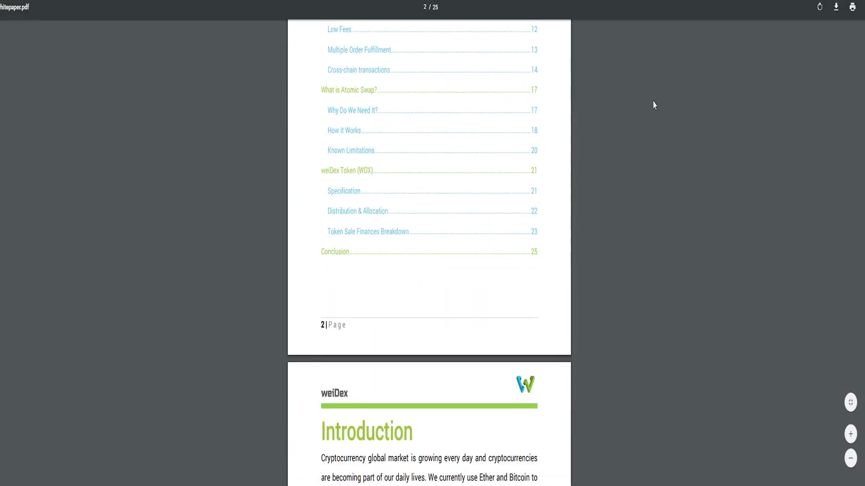
scroll("down", 3)
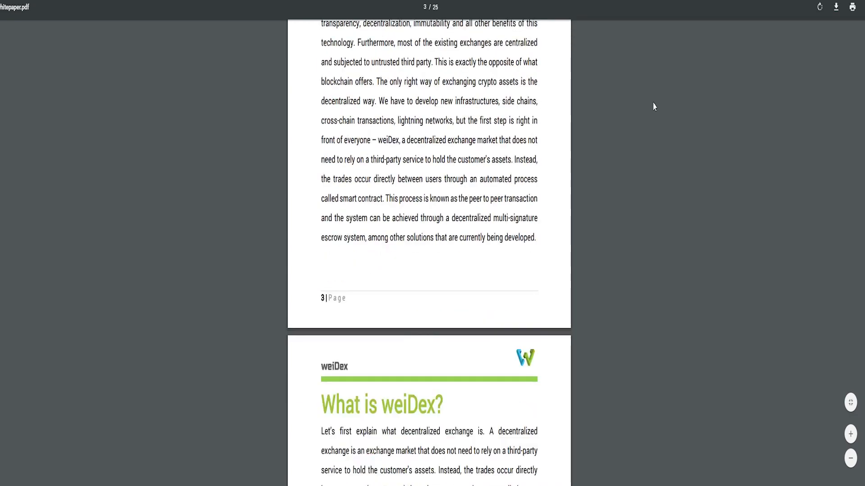
scroll("down", 3)
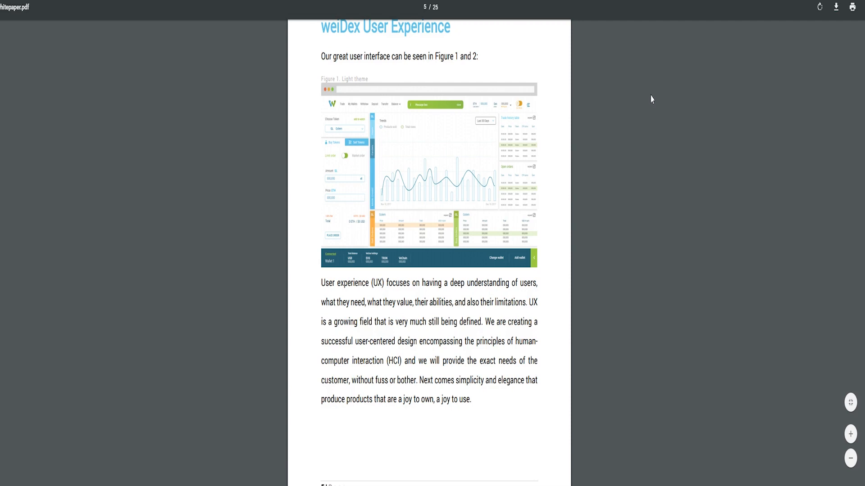
scroll("down", 3)
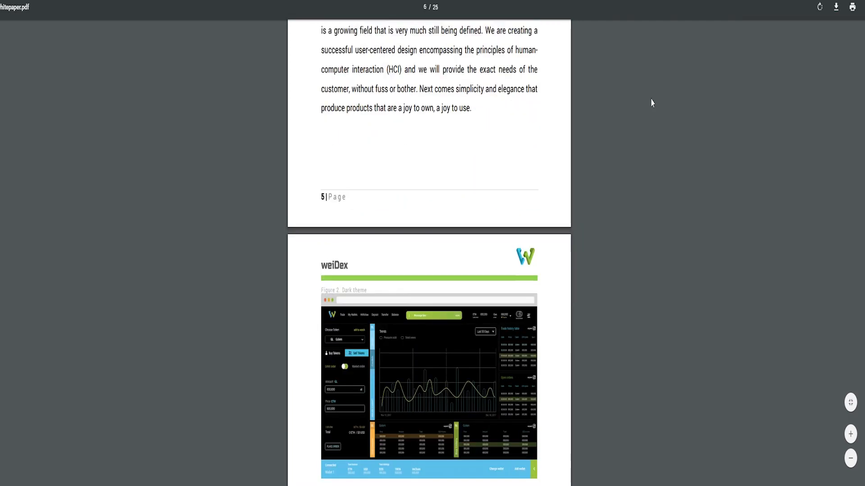
scroll("down", 3)
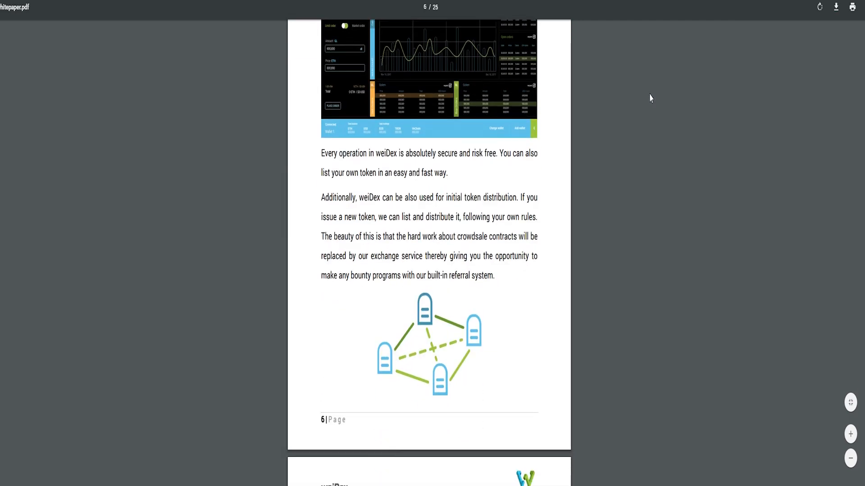
scroll("down", 3)
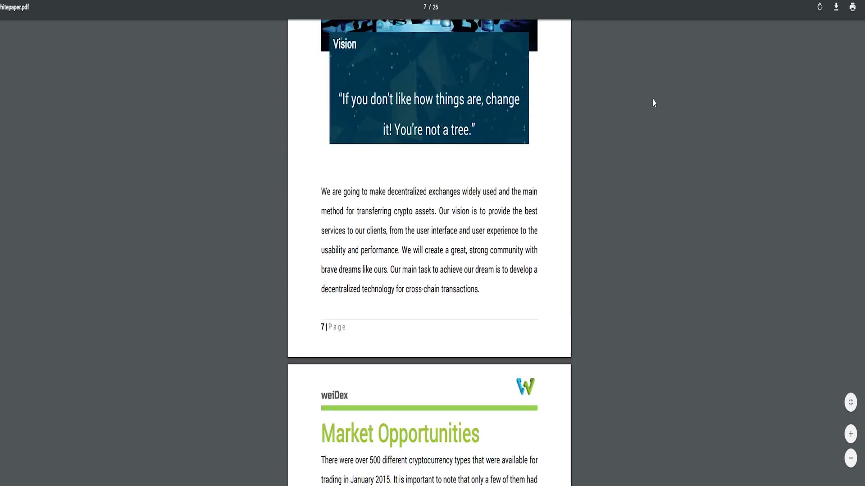
scroll("down", 3)
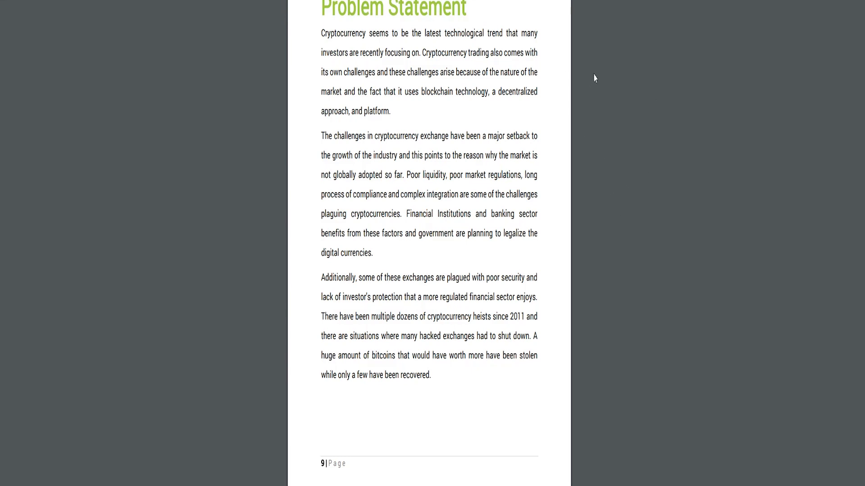
- Scroll the whitepaper from Problem Statement past Atomic Swap to the token sale cost pages
scroll("down", 3)
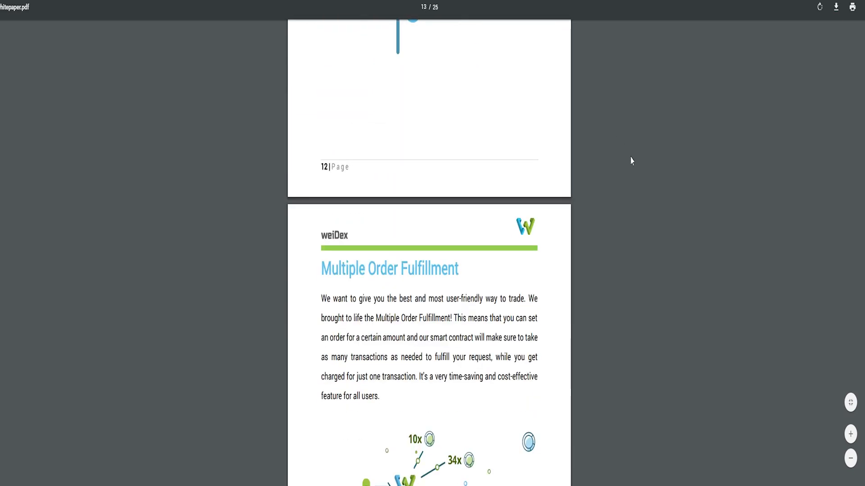
scroll("down", 3)
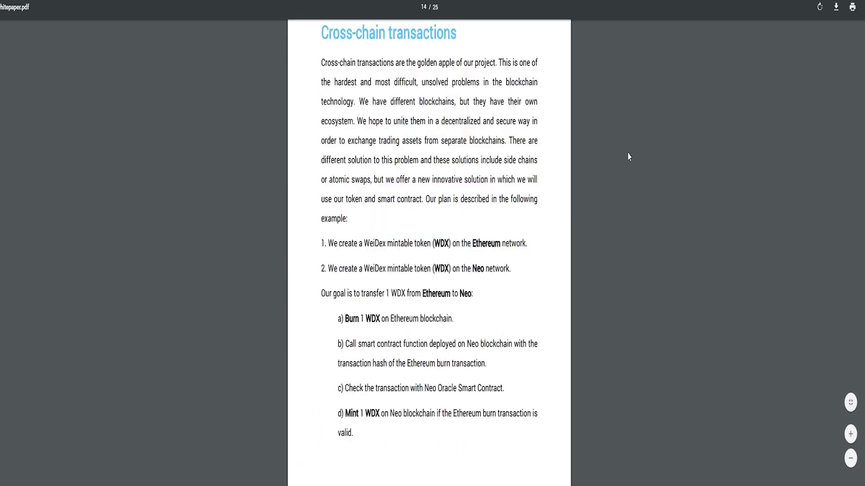
scroll("down", 3)
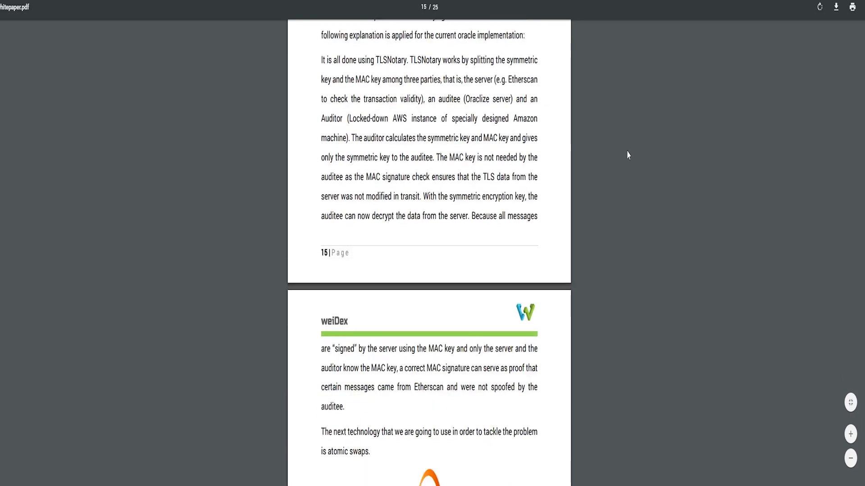
scroll("down", 3)
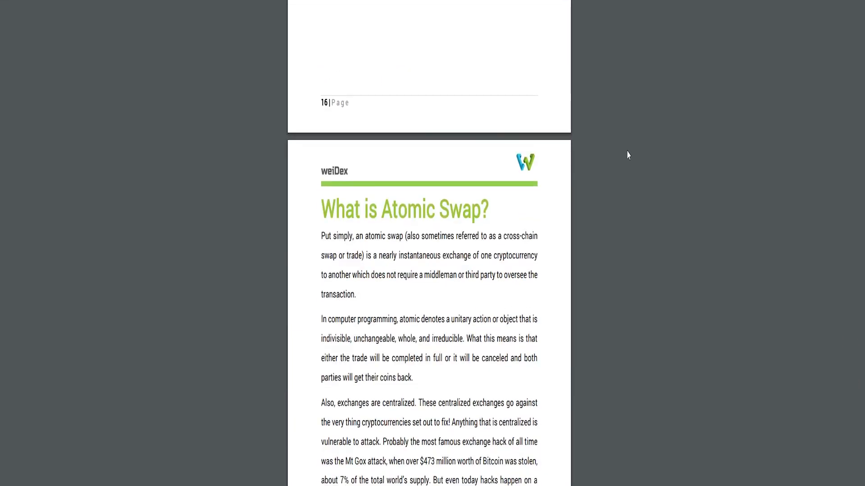
scroll("down", 3)
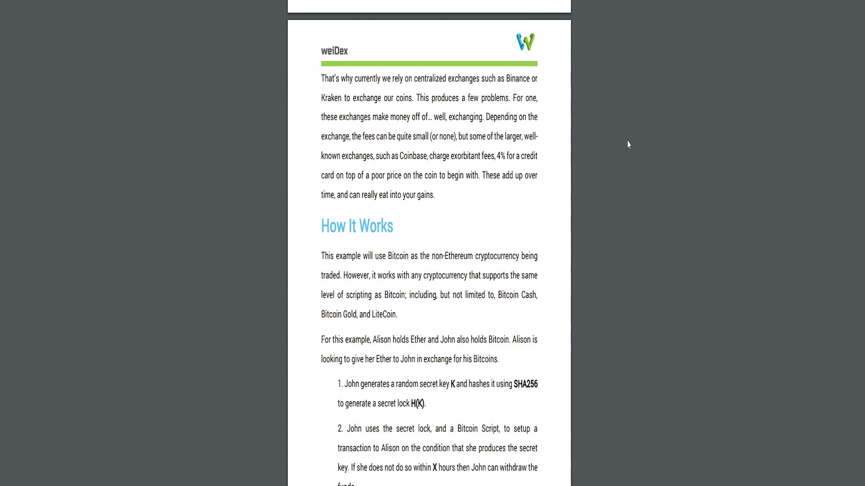
scroll("down", 3)
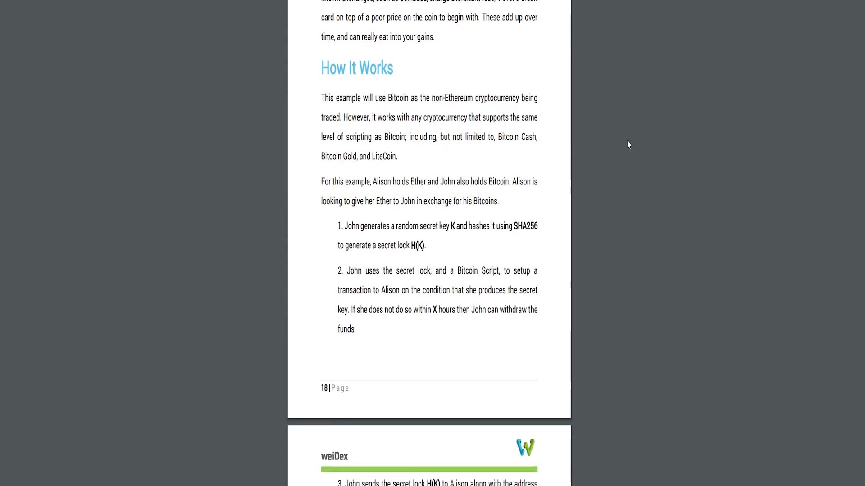
scroll("down", 3)
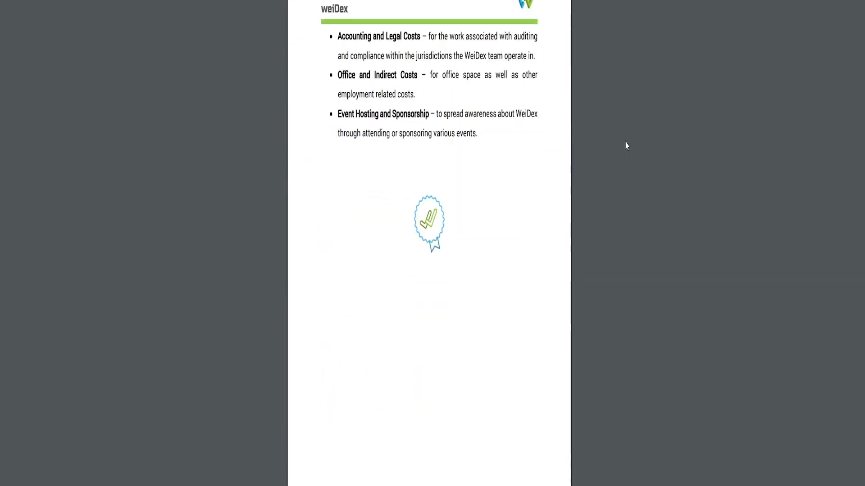
scroll("down", 3)
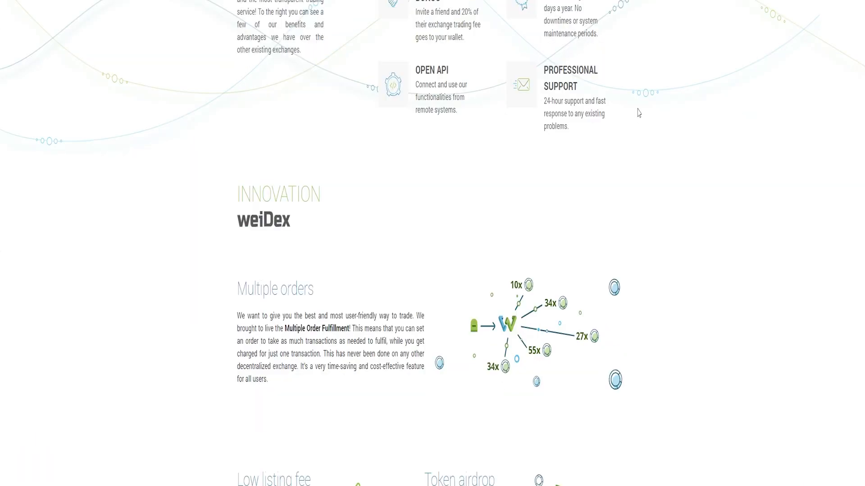
- Scroll the landing page from the footer up to Main Trading Assets and the Roadmap start
scroll("up", 3)
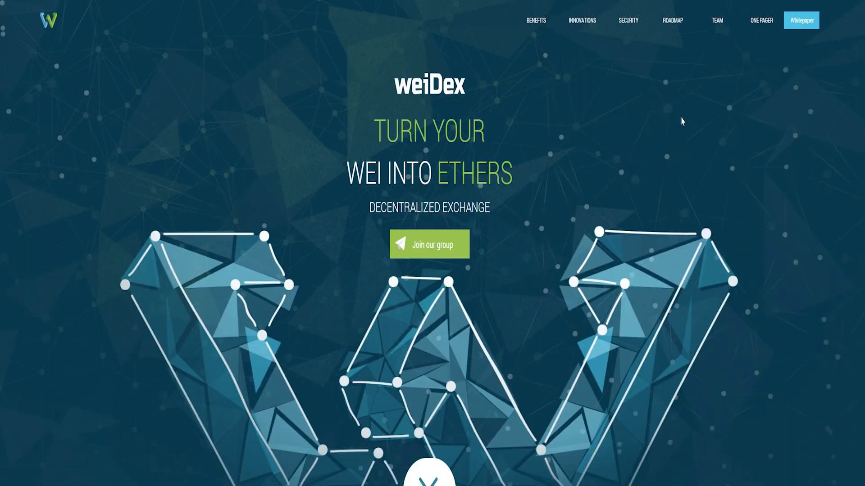
scroll("down", 3)
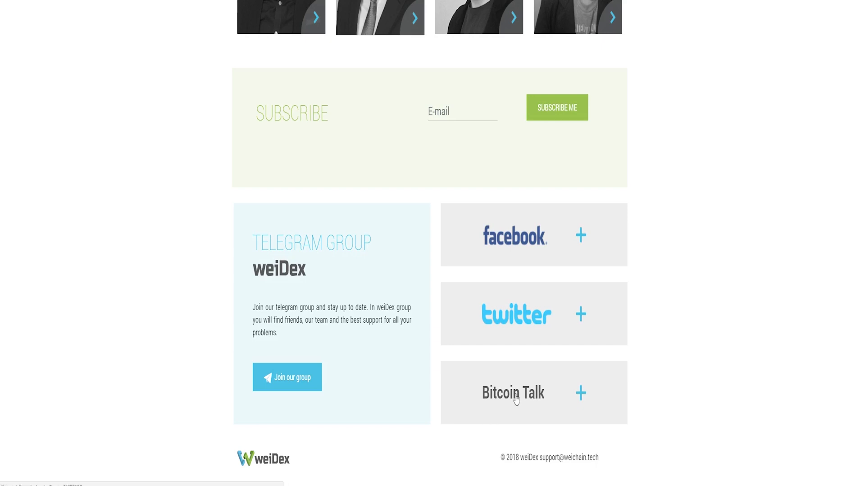
right_click(513, 393)
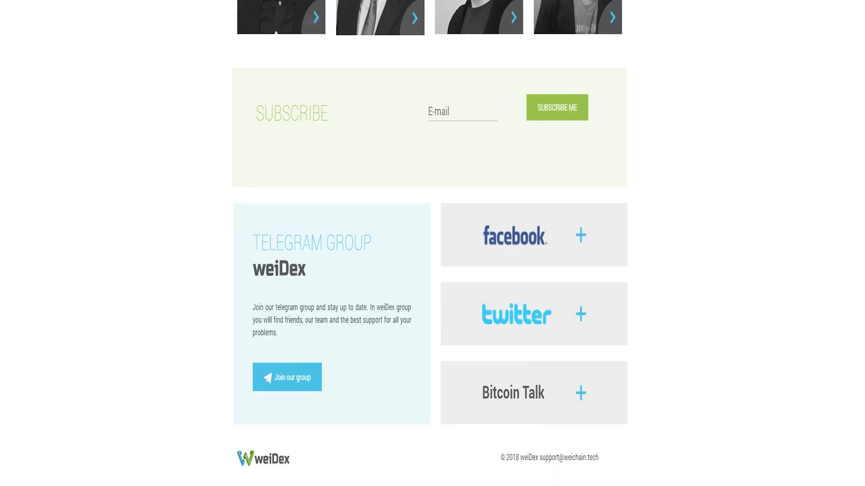
scroll("up", 3)
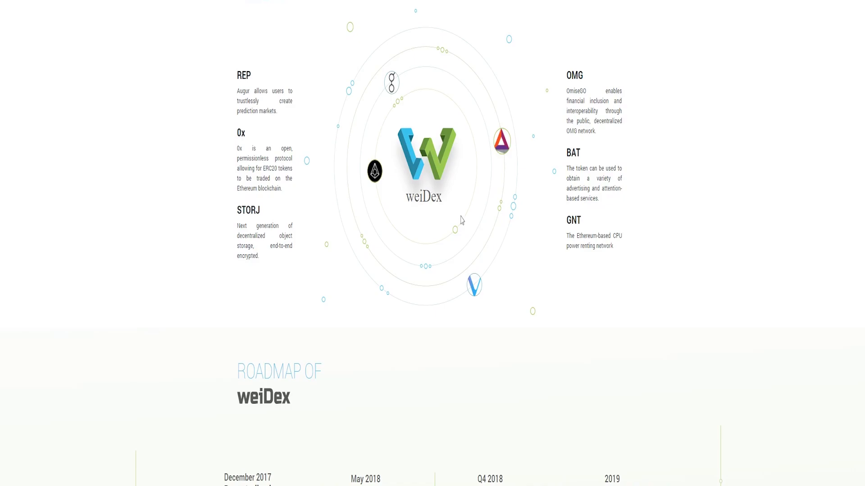
scroll("down", 3)
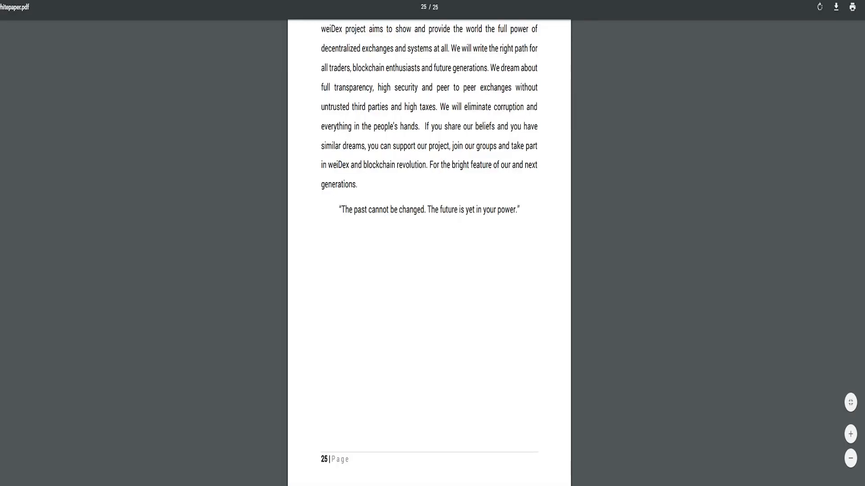
mouse_move(616, 152)
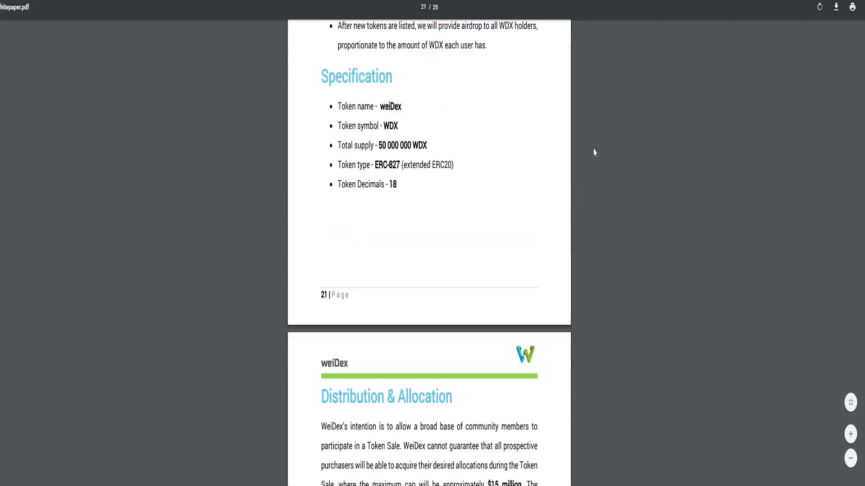
- Scroll the whitepaper up from page 25 to page 21's token Specification list
scroll("up", 3)
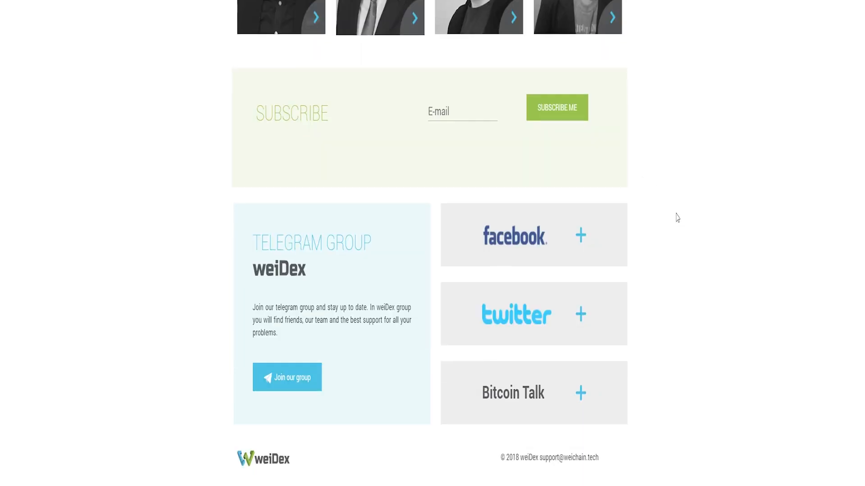
mouse_move(312, 389)
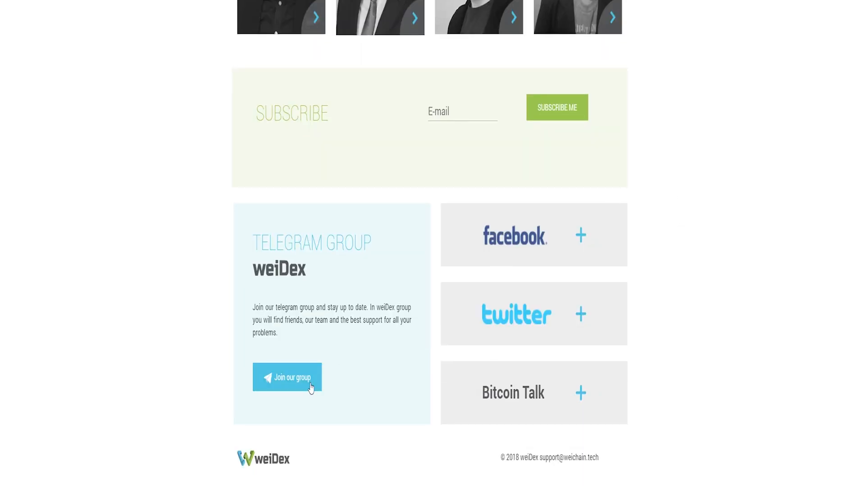
left_click(287, 377)
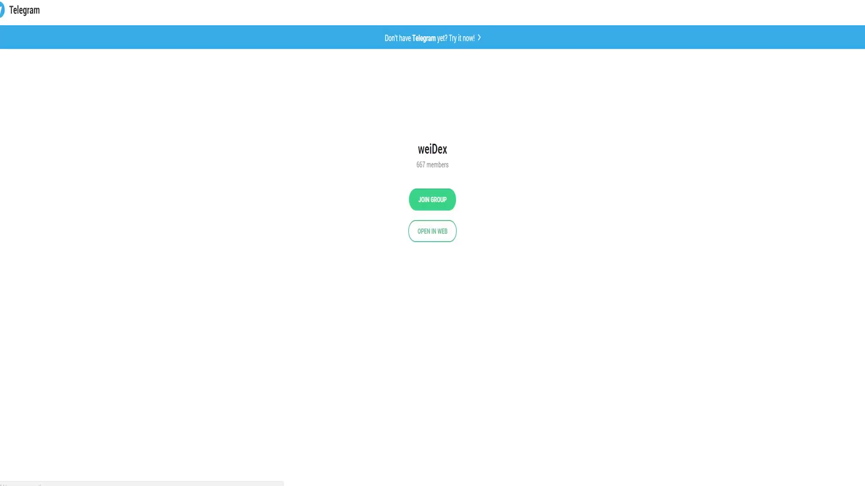
left_click(432, 231)
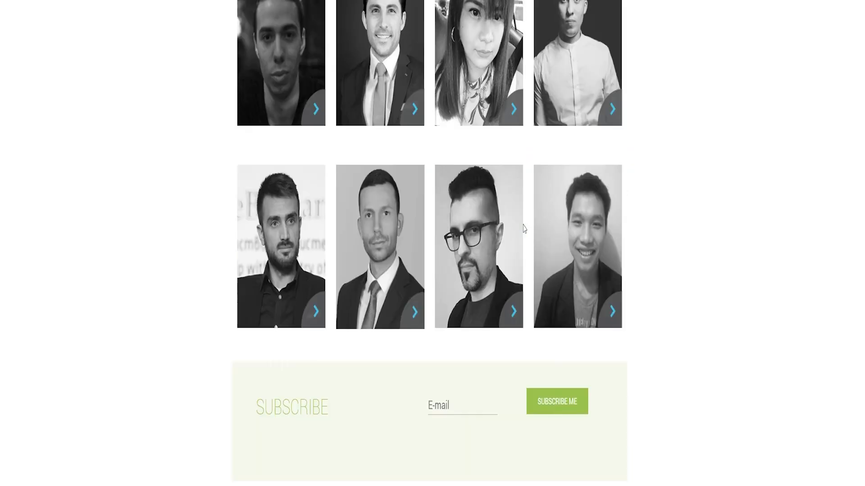
- Scroll back past Innovation and Benefits to the hero header and open the one-pager PDF
scroll("down", 3)
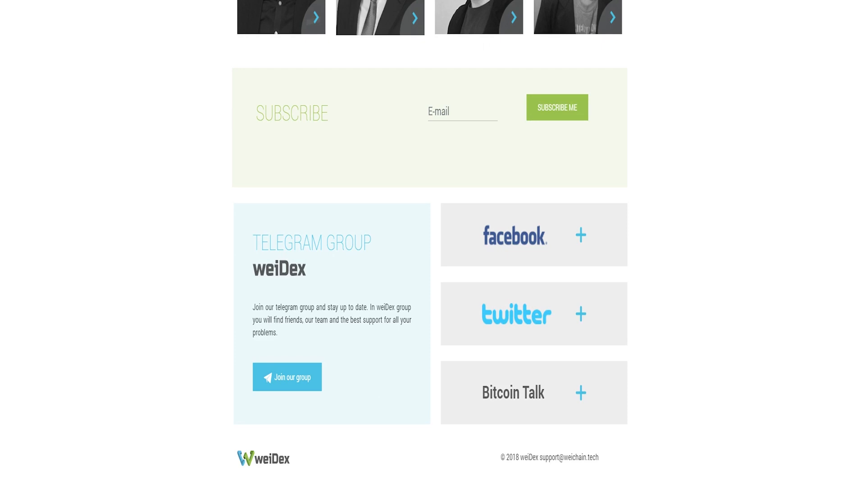
left_click(286, 377)
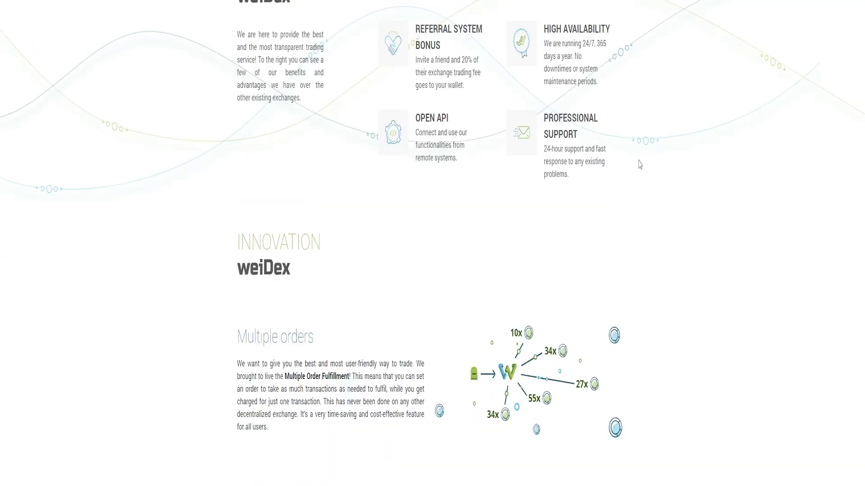
scroll("up", 3)
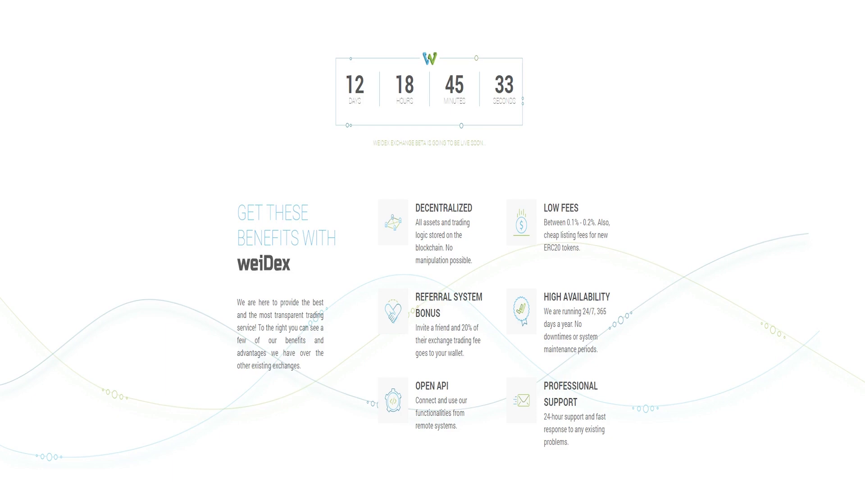
left_click_drag(235, 207, 337, 252)
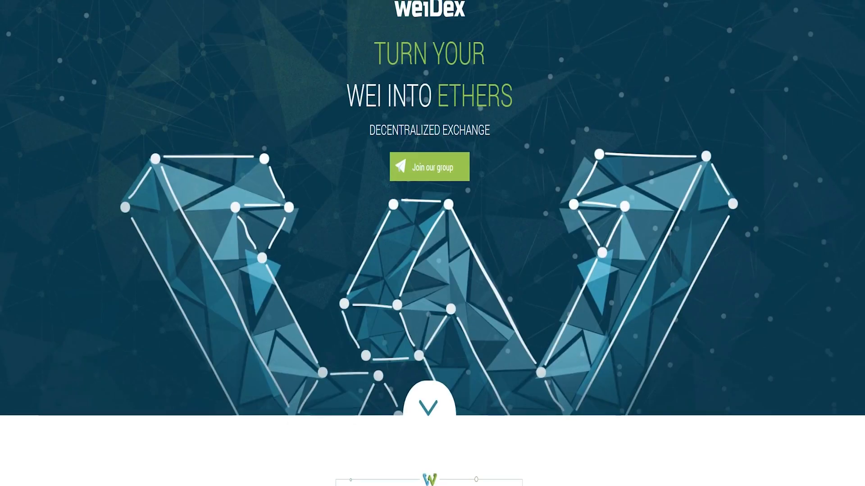
left_click(428, 166)
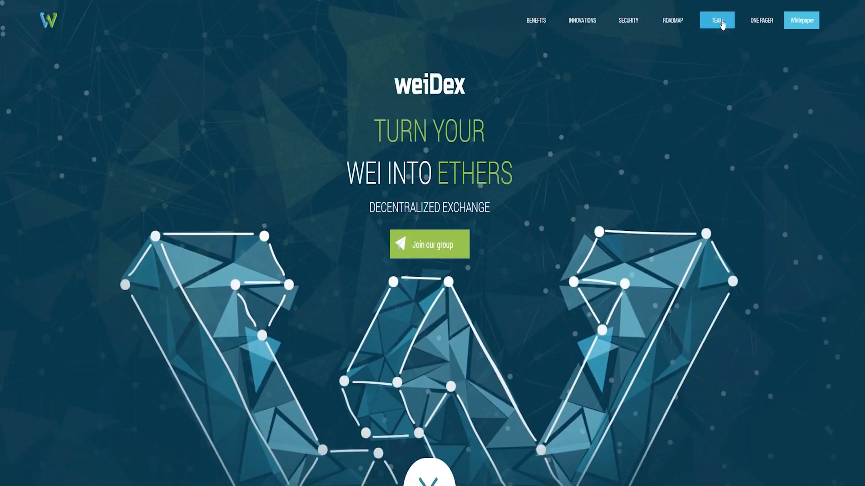
left_click(760, 20)
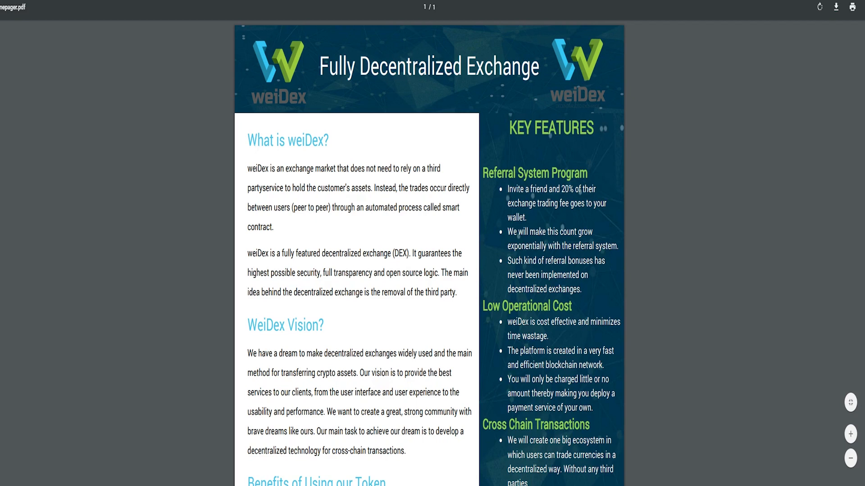
left_click_drag(257, 168, 457, 293)
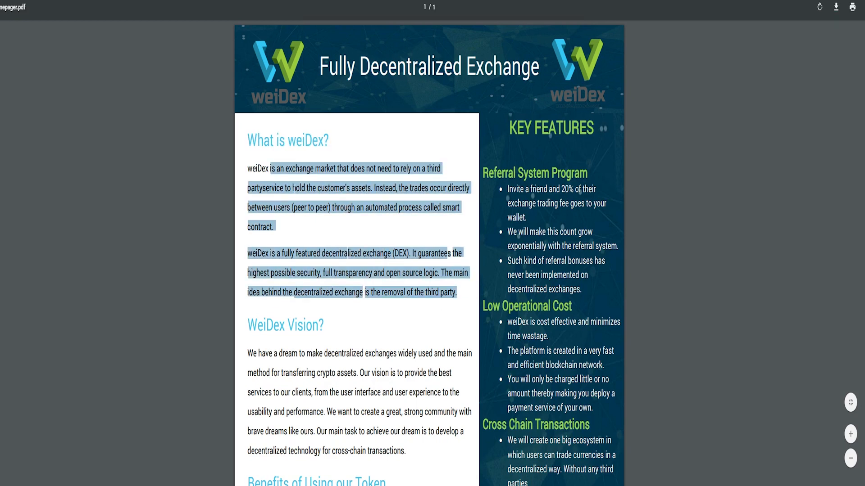
scroll("down", 3)
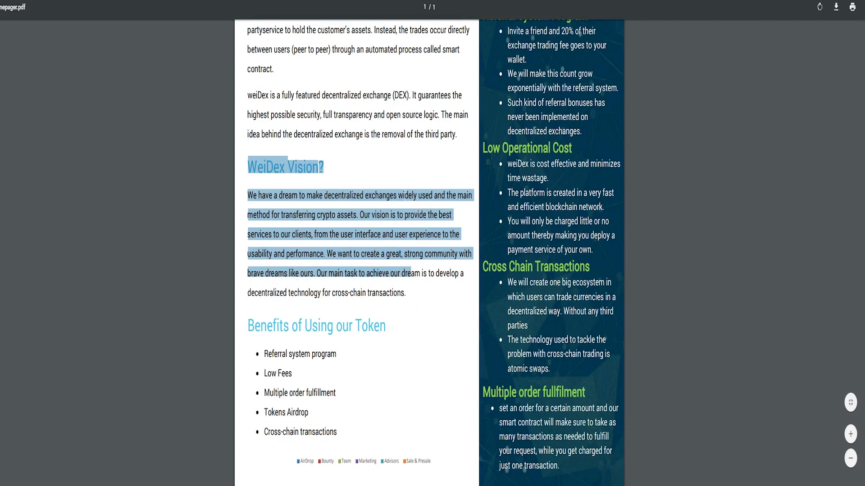
scroll("down", 3)
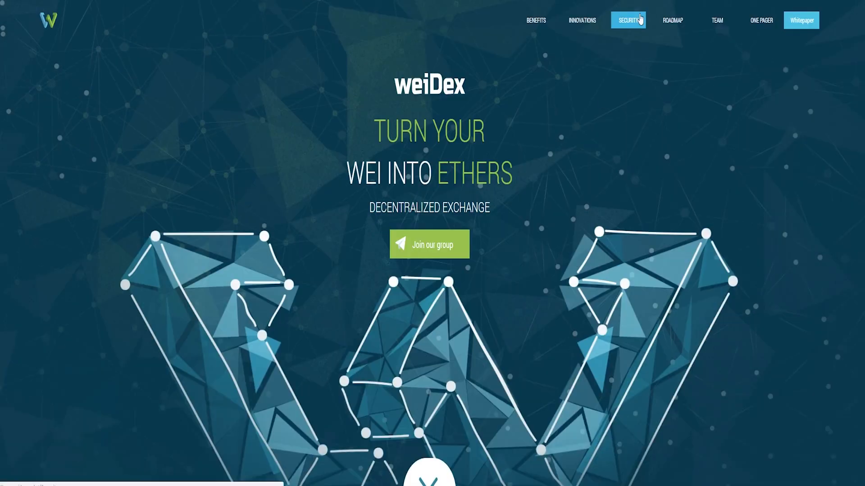
left_click(627, 21)
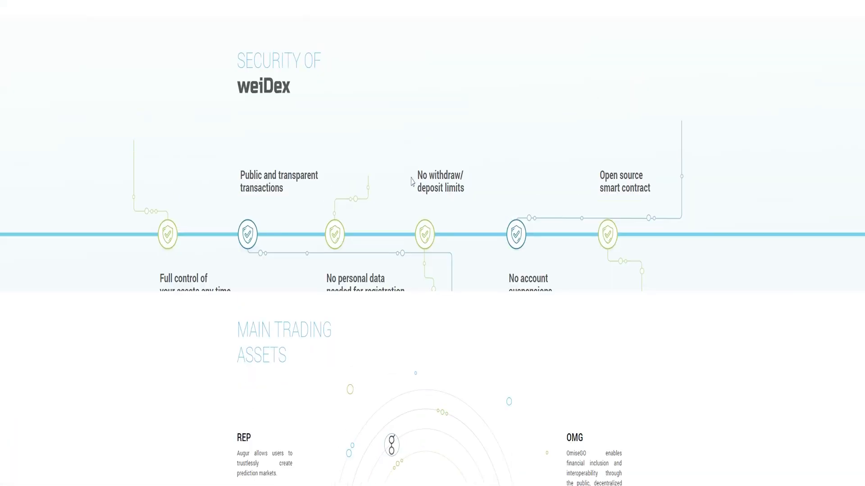
scroll("up", 3)
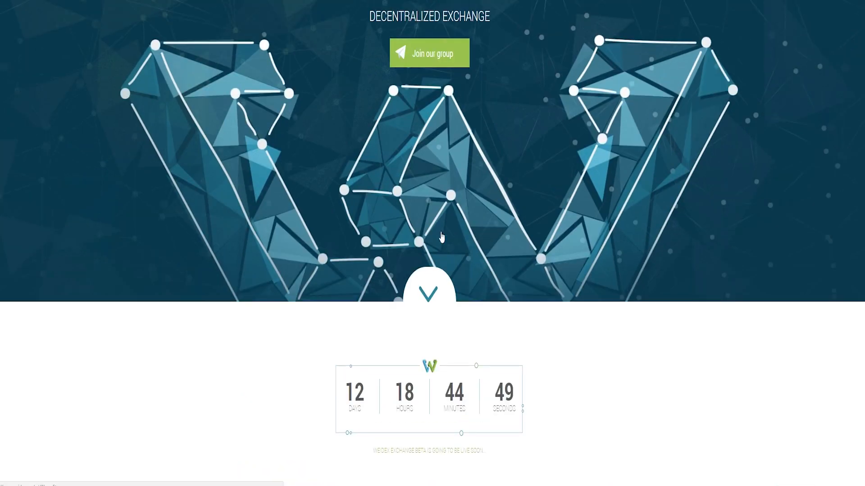
scroll("up", 3)
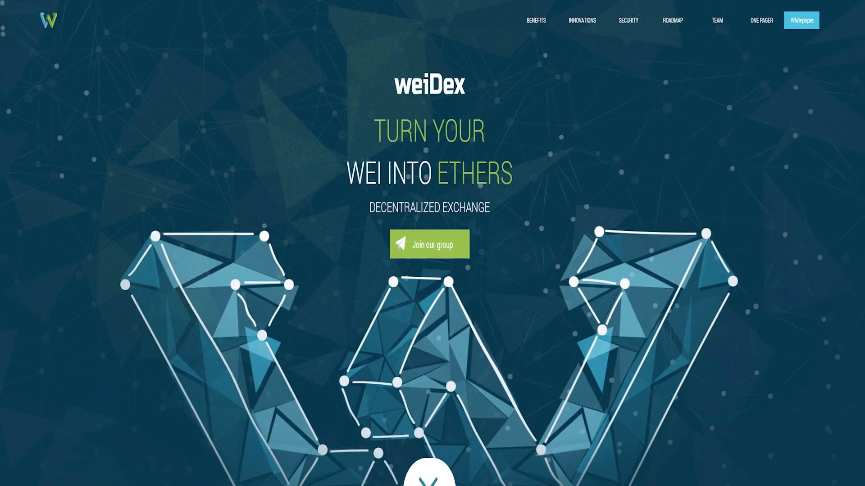
scroll("down", 3)
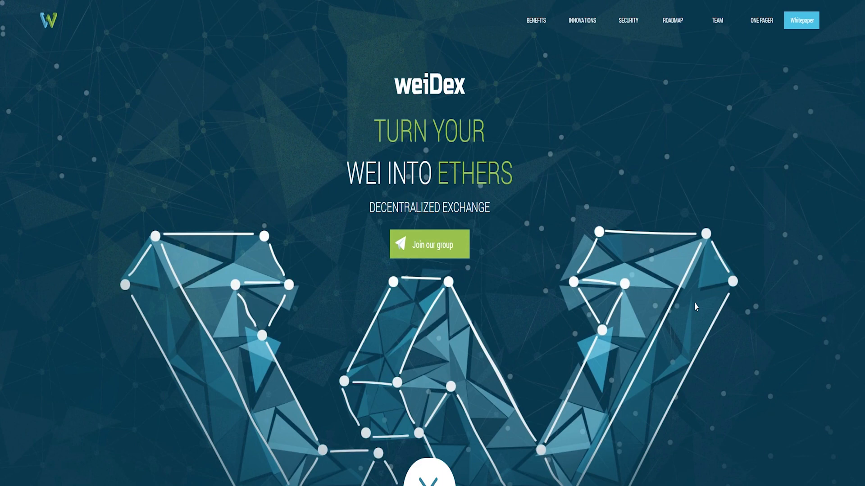
- Scroll past Benefits, Roadmap and the Team grid to the Telegram group and social links footer
scroll("down", 3)
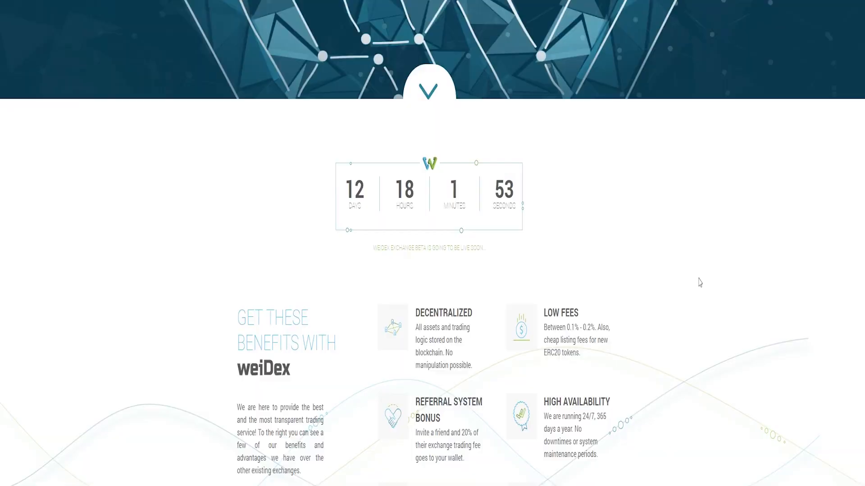
scroll("down", 3)
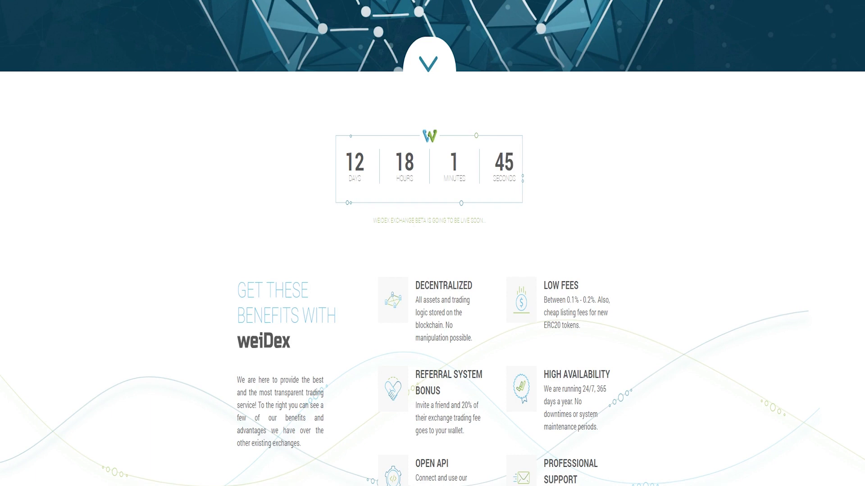
scroll("down", 3)
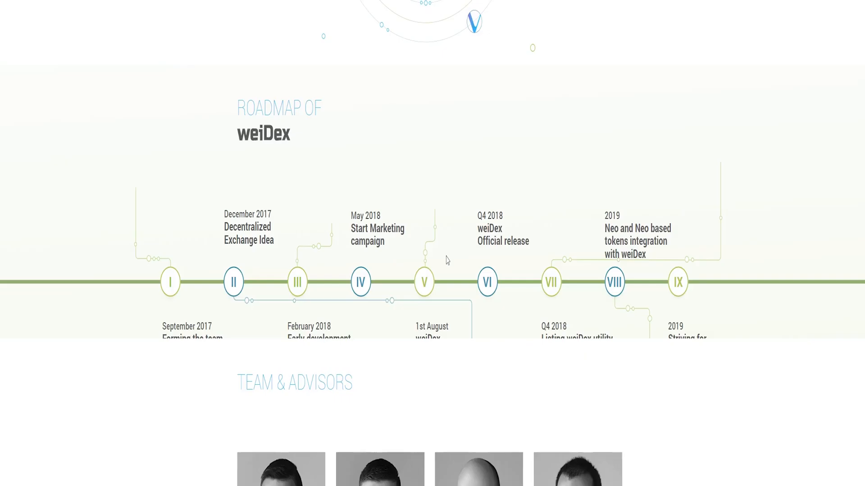
scroll("down", 3)
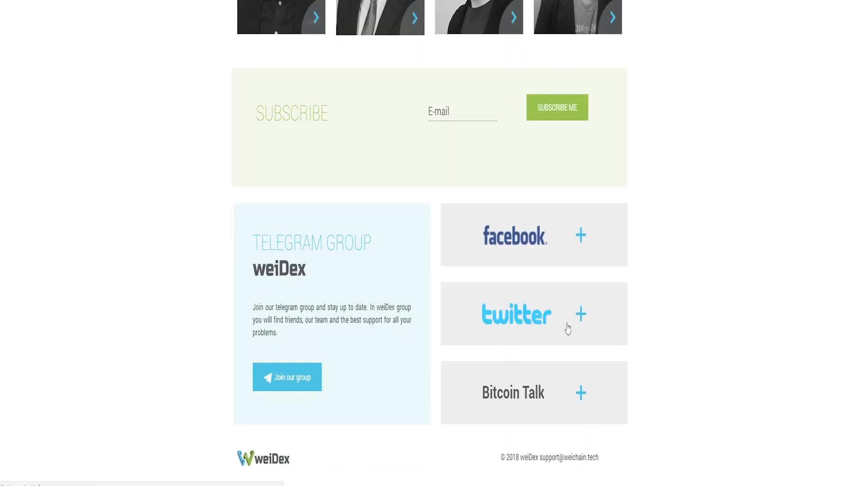
mouse_move(582, 245)
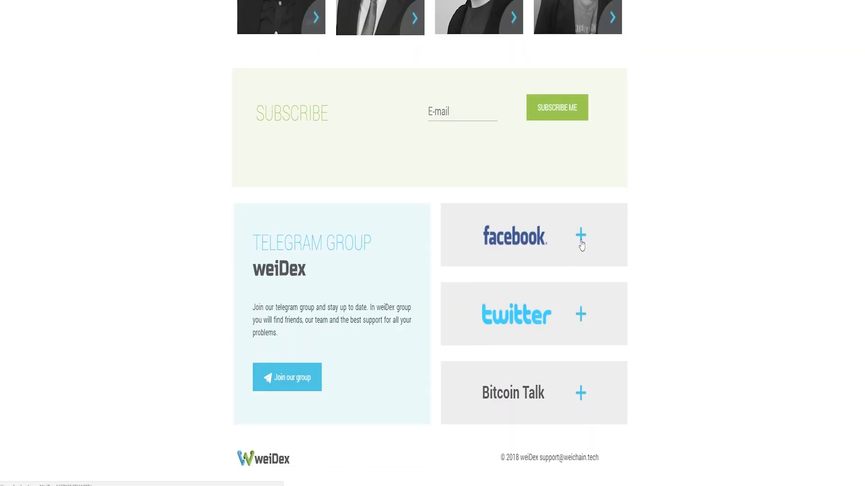
mouse_move(571, 312)
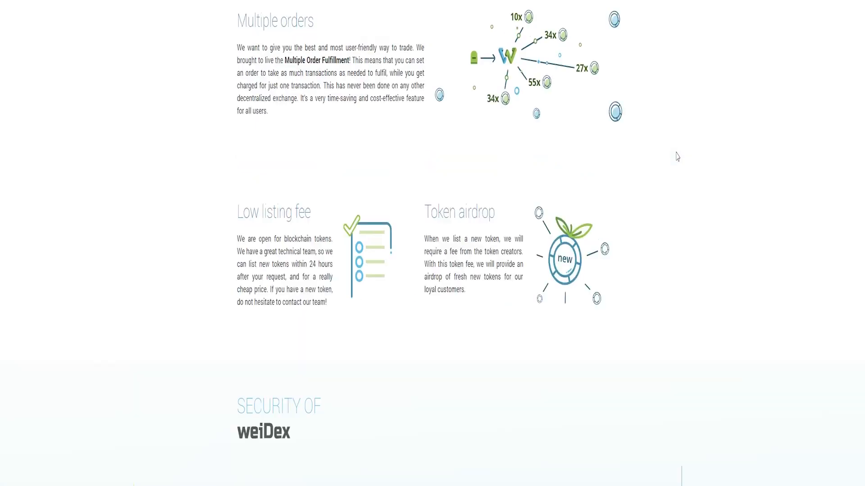
- Scroll up from the footer past Innovation to the landing page's top header
scroll("up", 3)
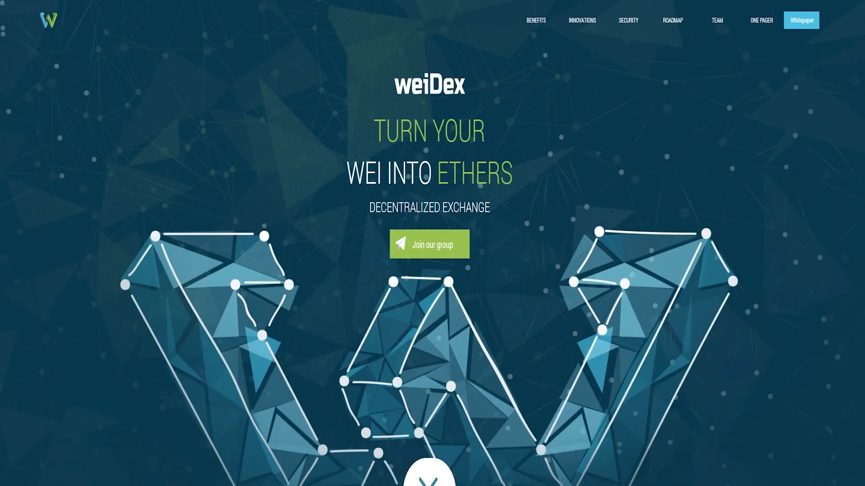